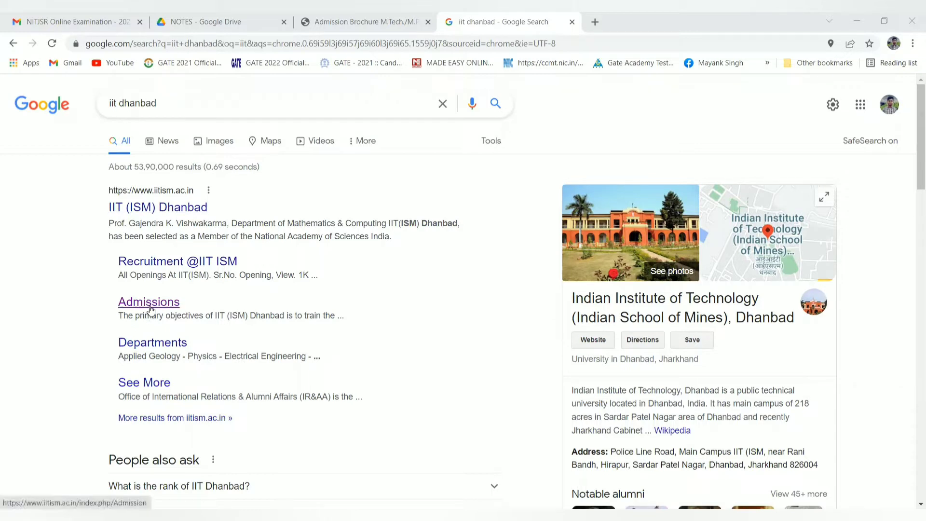
mouse_move(199, 264)
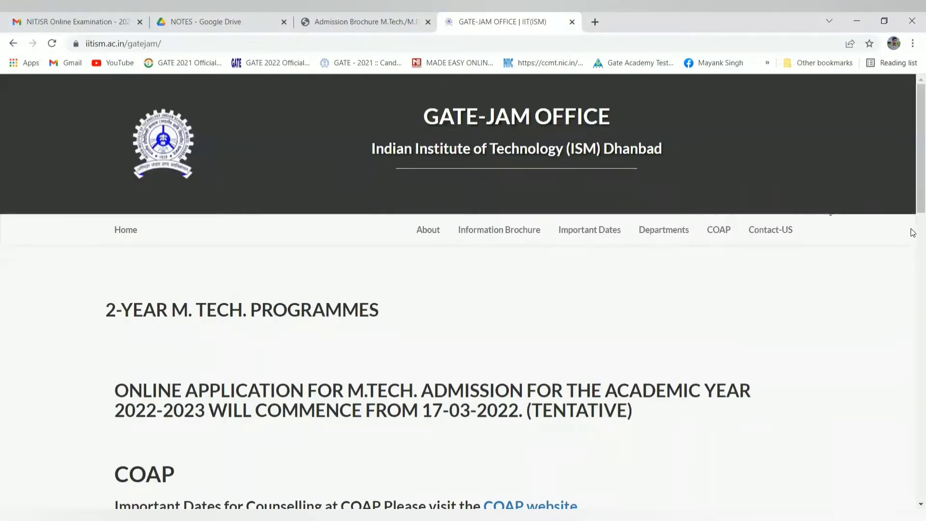
Step: Scroll down the GATE-JAM Office page through the M.Tech application dates, admission modes and committee list
scroll("down", 3)
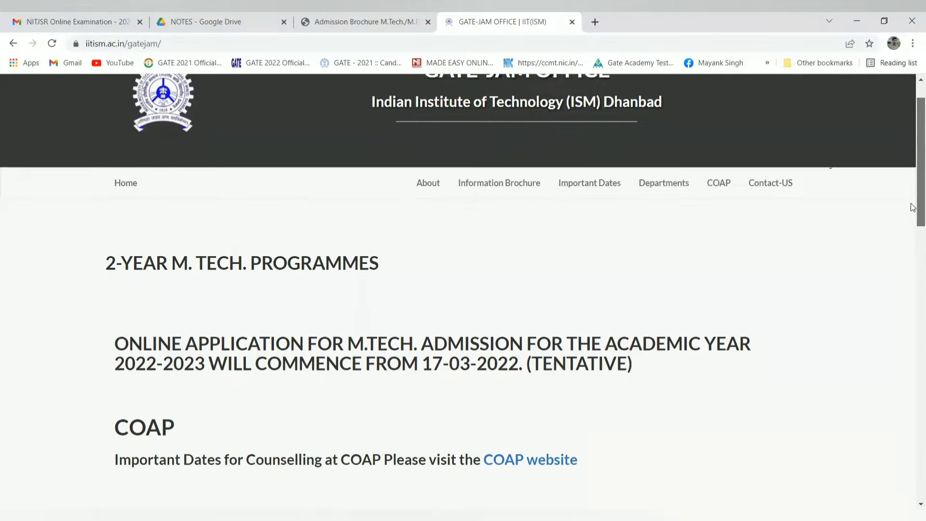
scroll("down", 3)
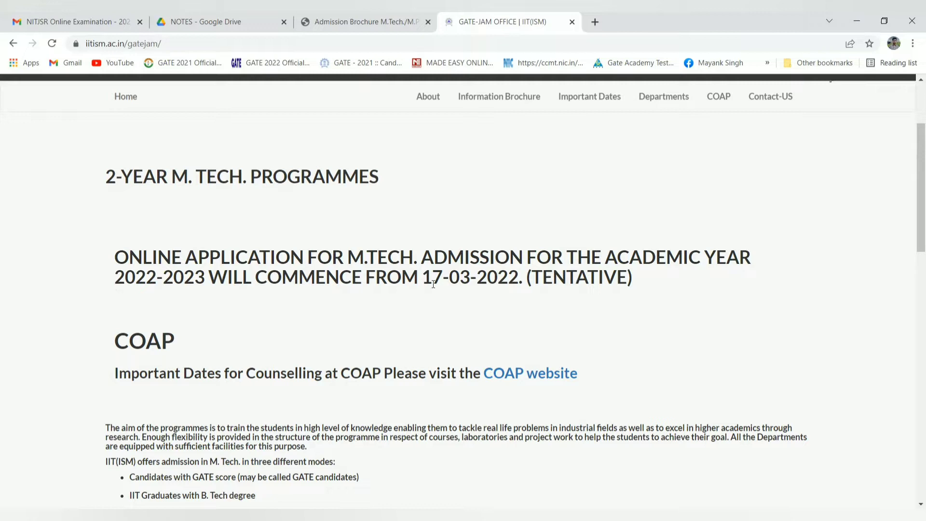
mouse_move(491, 286)
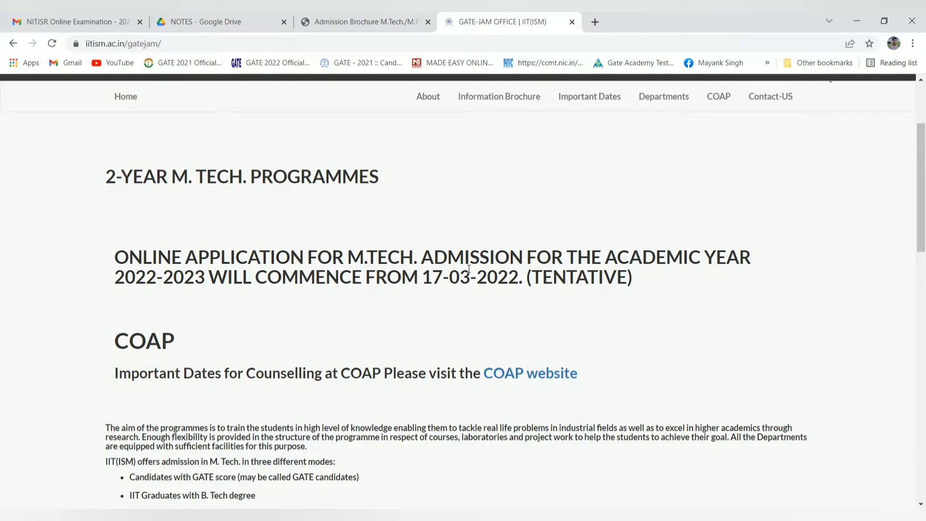
mouse_move(408, 444)
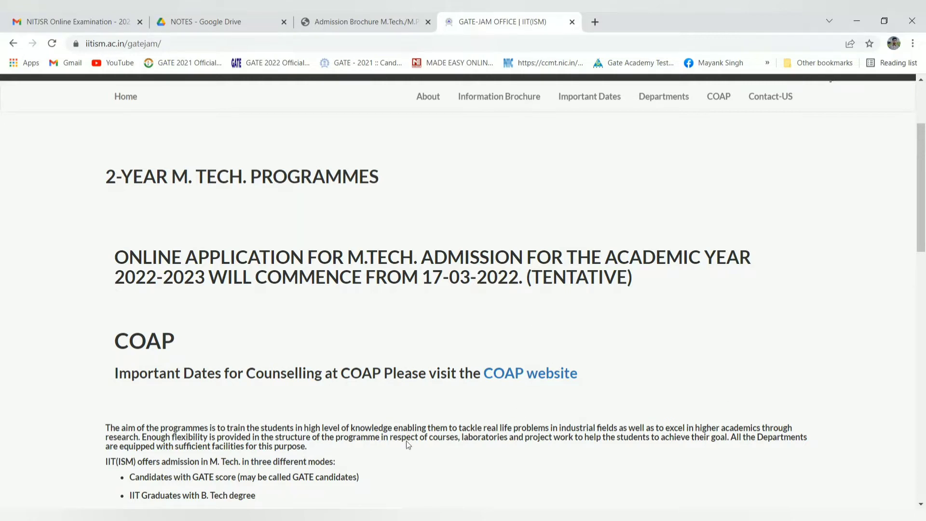
scroll("down", 3)
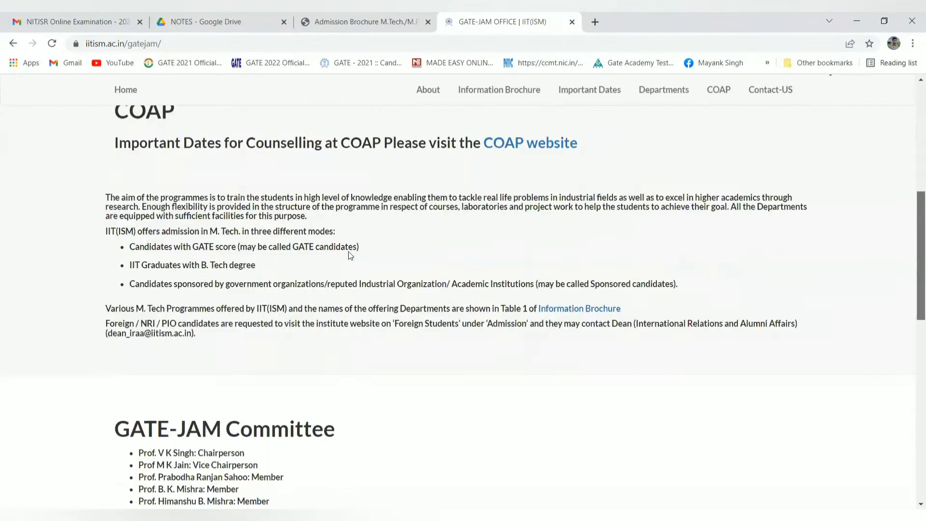
scroll("down", 3)
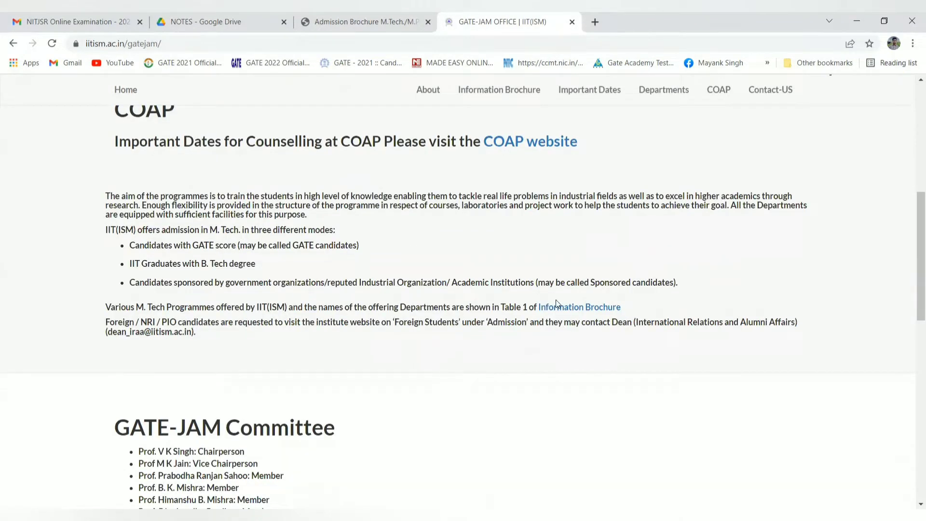
mouse_move(109, 200)
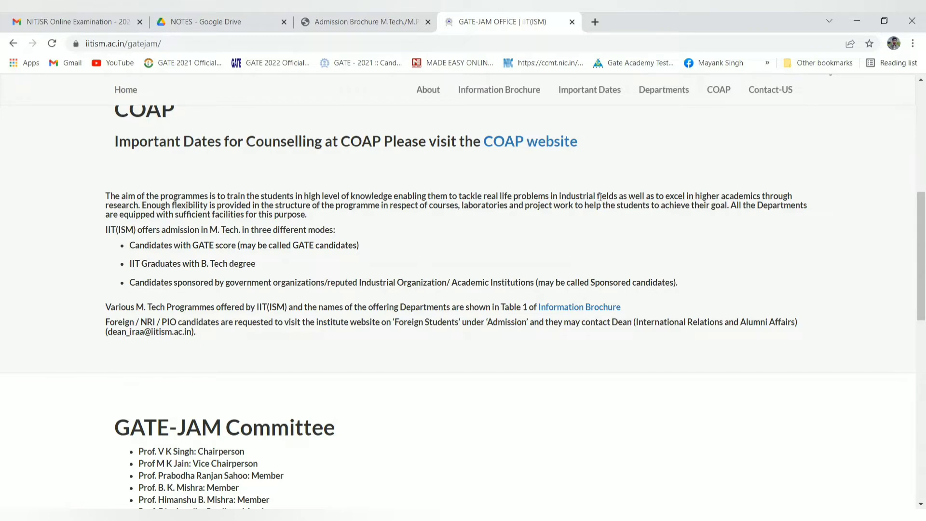
mouse_move(265, 229)
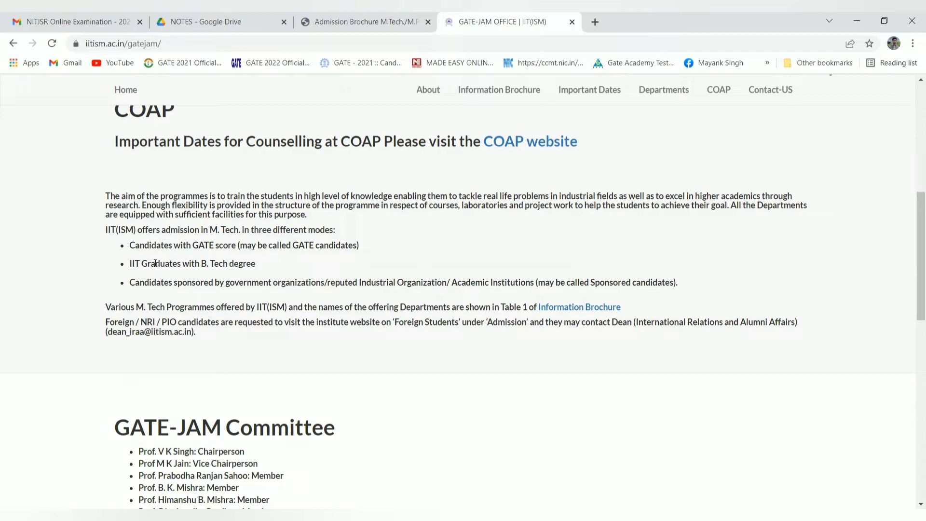
mouse_move(156, 291)
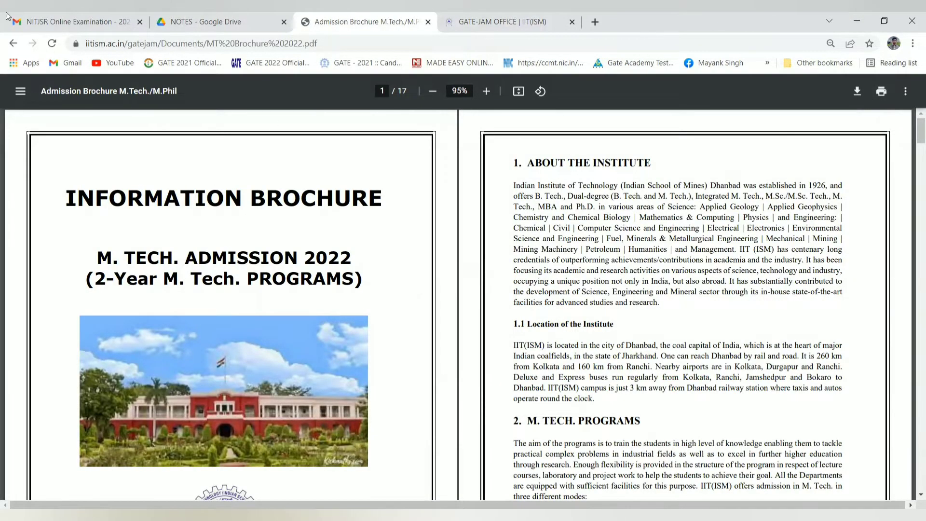
mouse_move(414, 165)
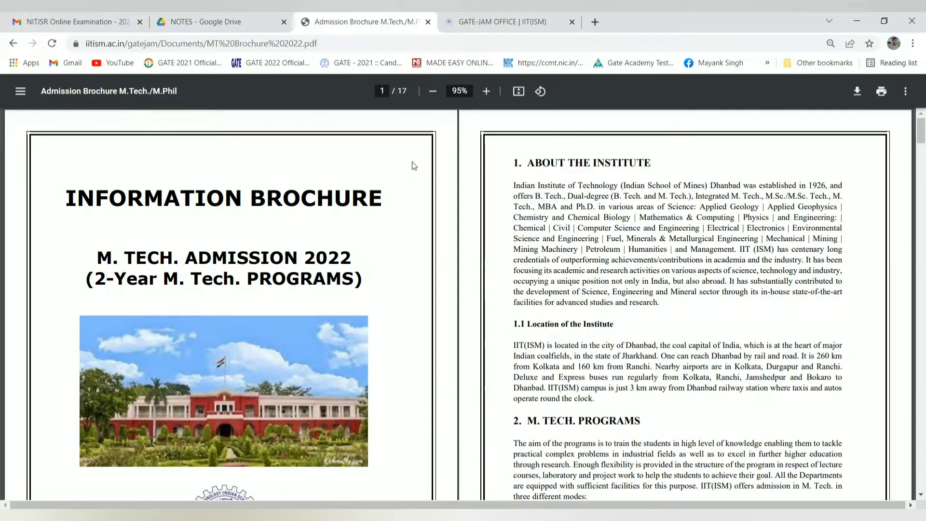
mouse_move(462, 151)
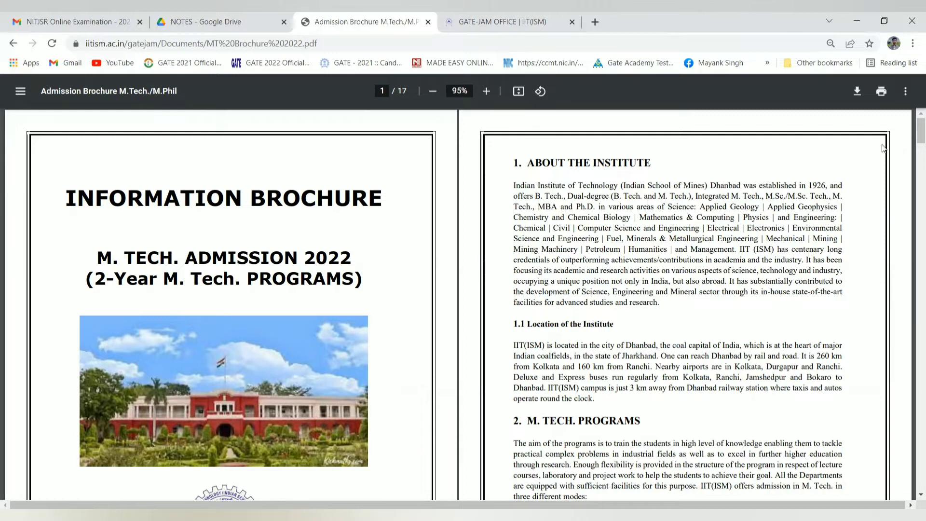
Step: Scroll the brochure PDF from page 1 to page 9 showing Table-1 programmes and Table-2 qualifying degrees
scroll("down", 3)
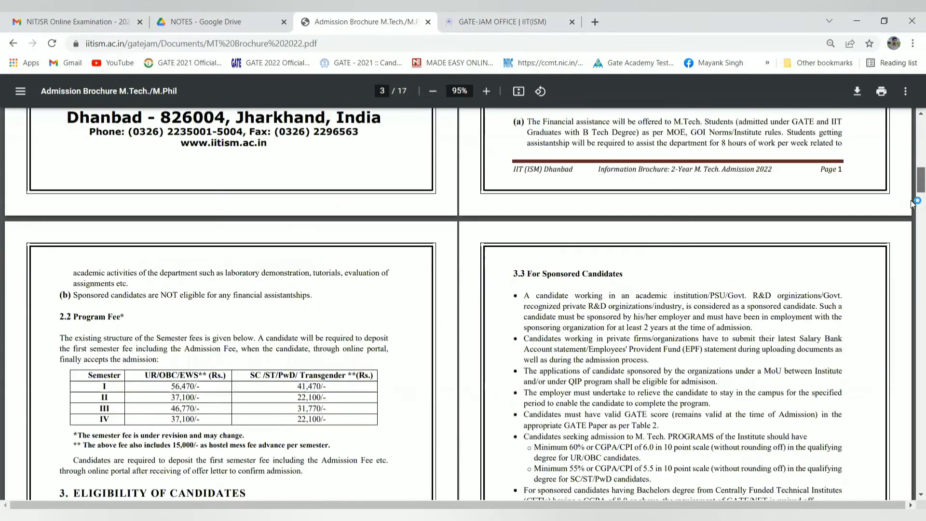
scroll("down", 3)
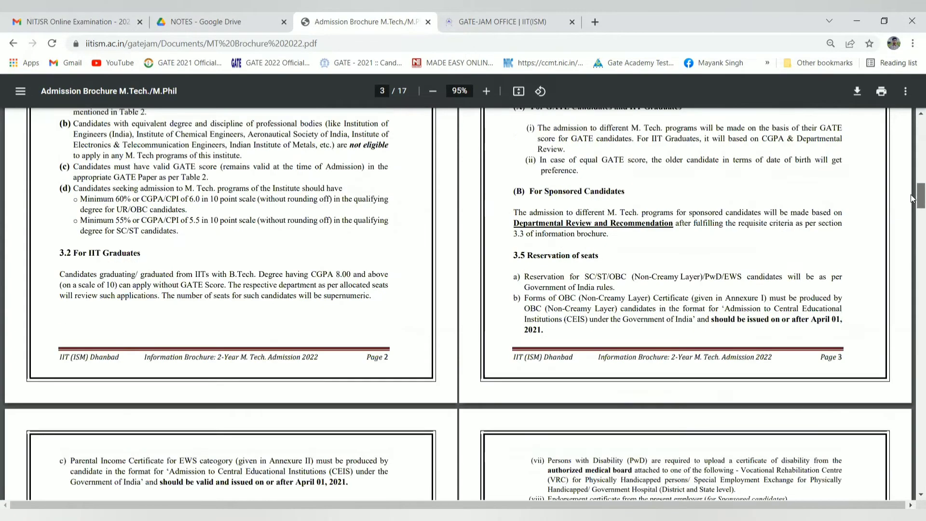
scroll("down", 3)
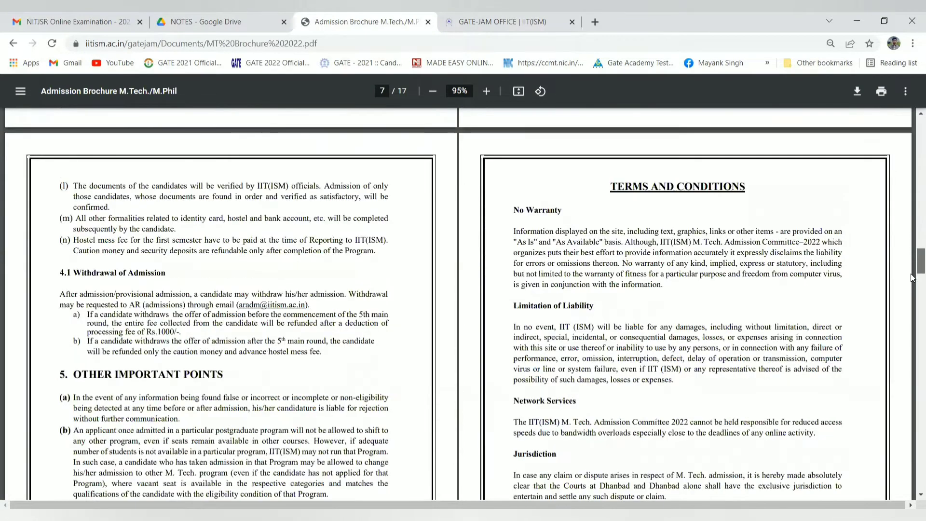
scroll("down", 3)
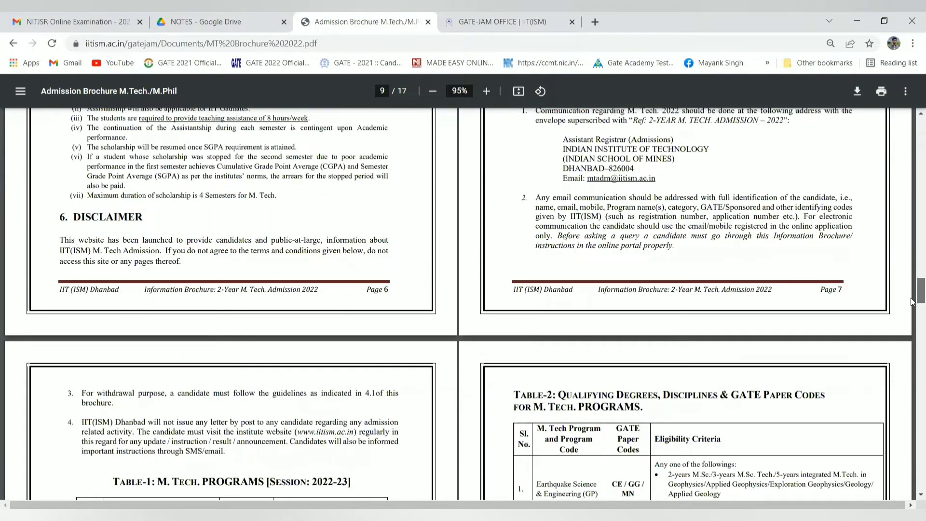
scroll("down", 3)
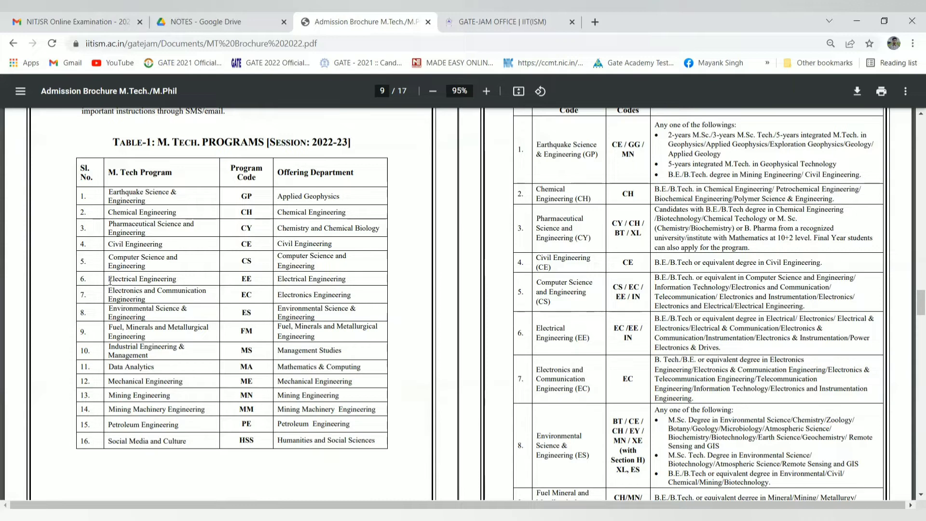
Step: Highlight Electrical Engineering in Table-1, then Electrical Engineering (EE) in Table-2's eligibility list
double_click(121, 277)
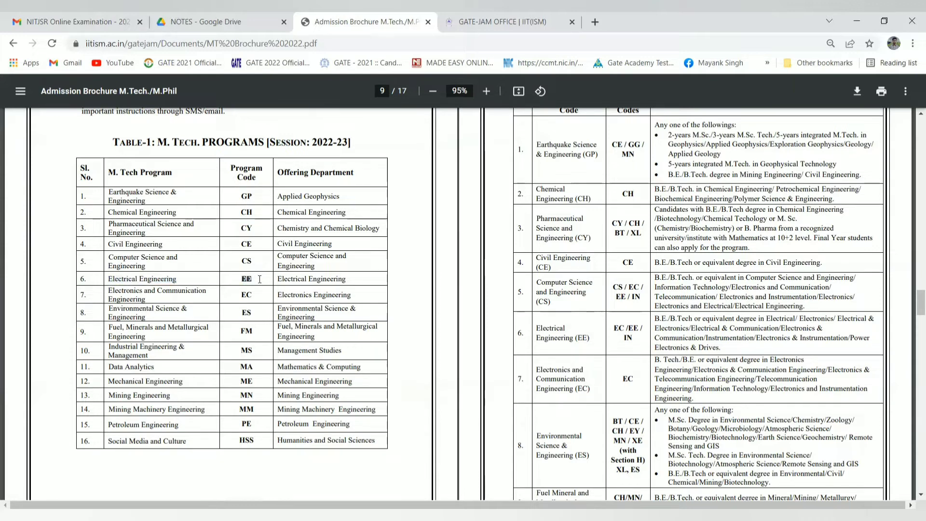
double_click(312, 279)
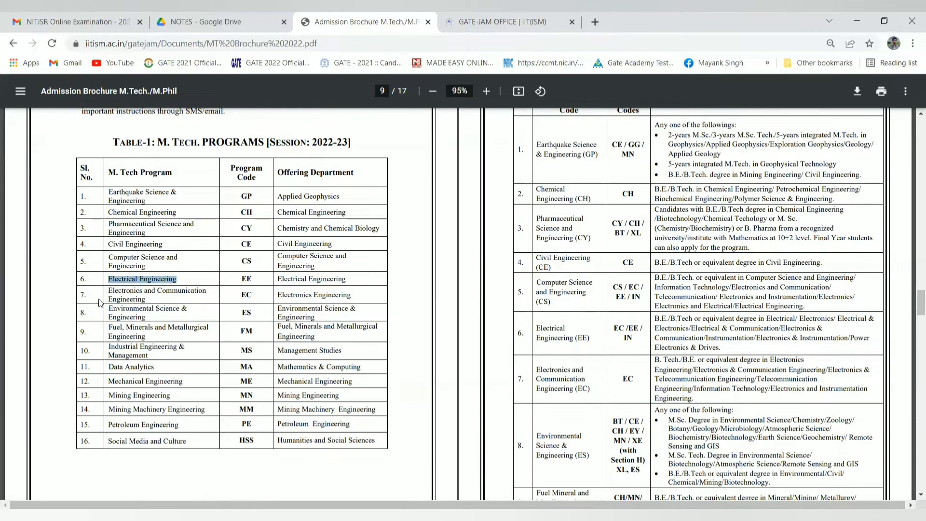
double_click(133, 291)
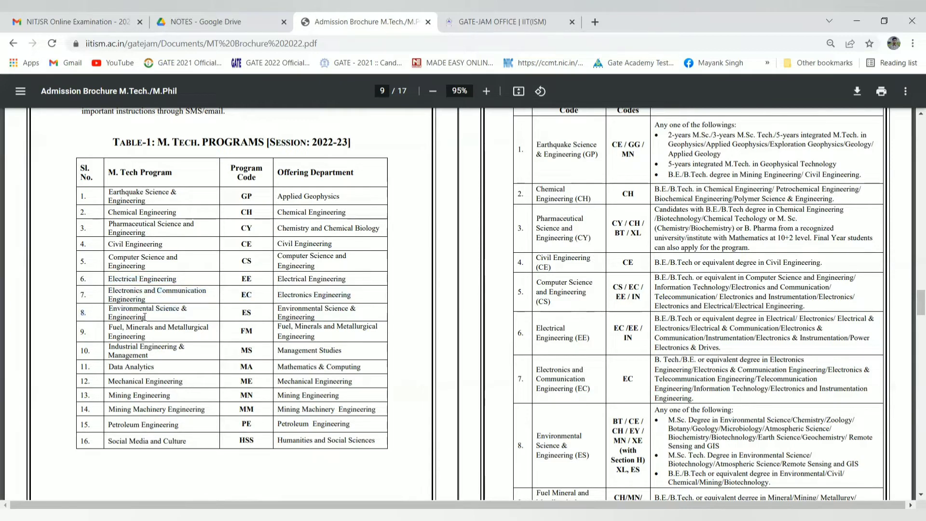
mouse_move(126, 372)
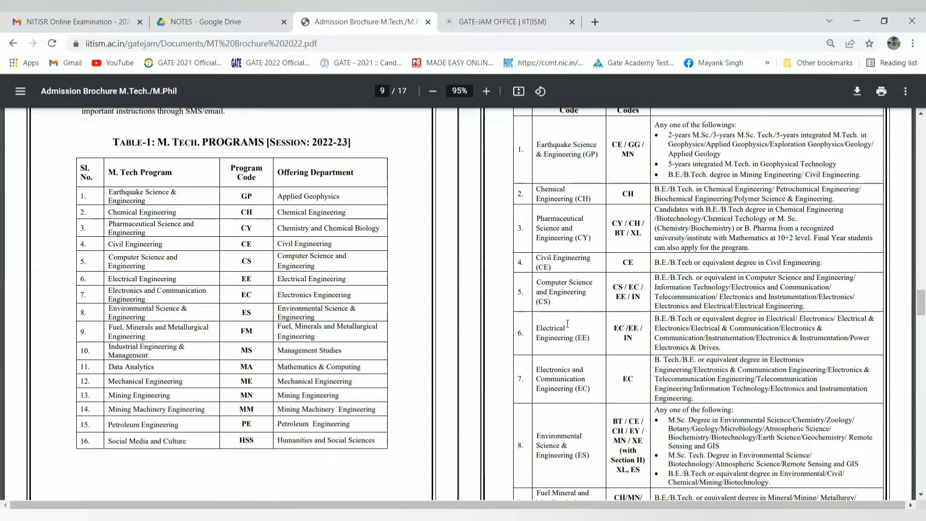
double_click(549, 328)
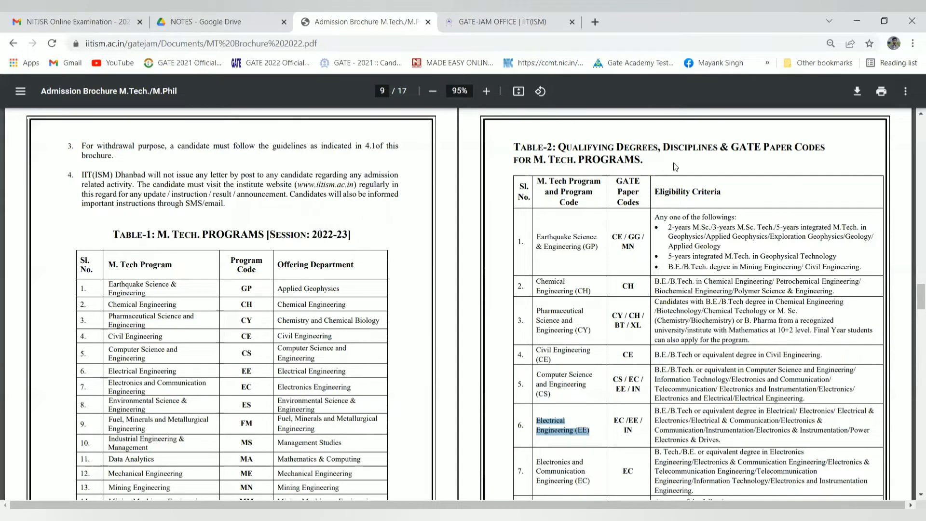
mouse_move(33, 213)
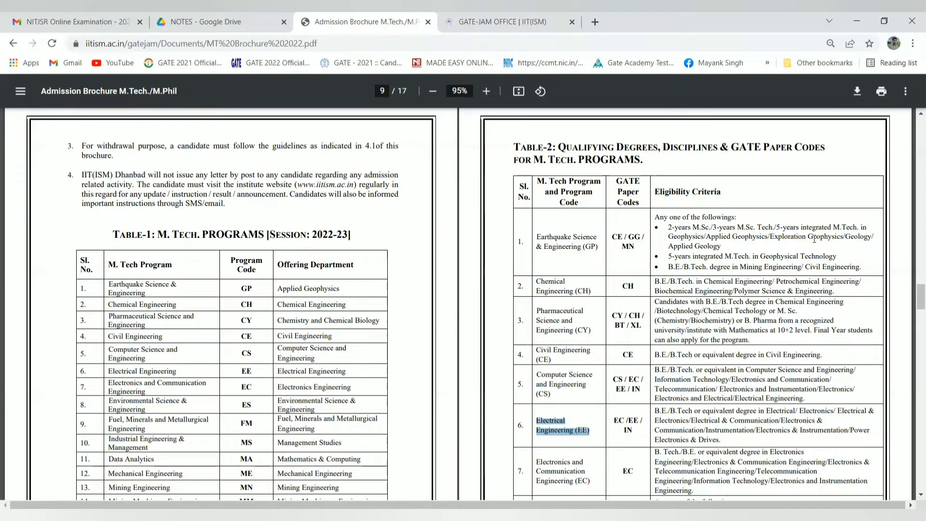
Step: Scroll the brochure to page 11 with Table-3, the GATE 2022 papers and codes
scroll("down", 3)
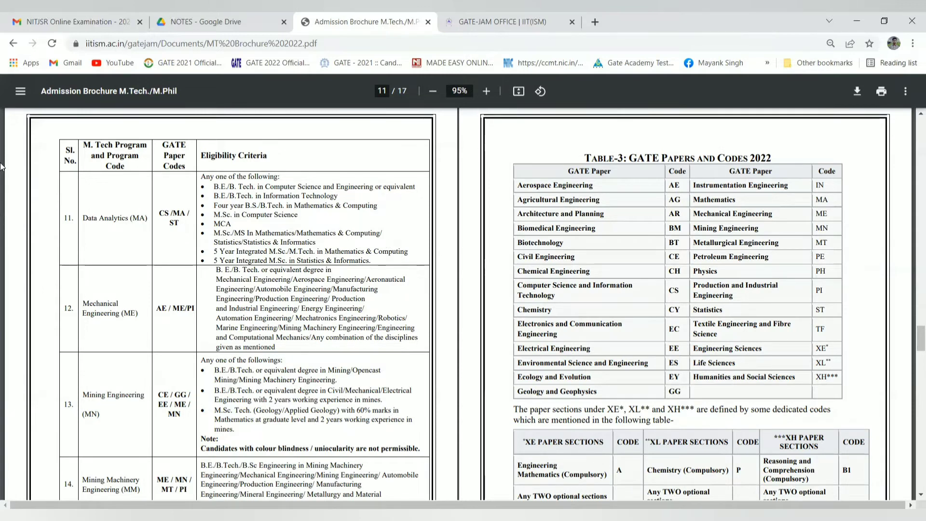
mouse_move(675, 165)
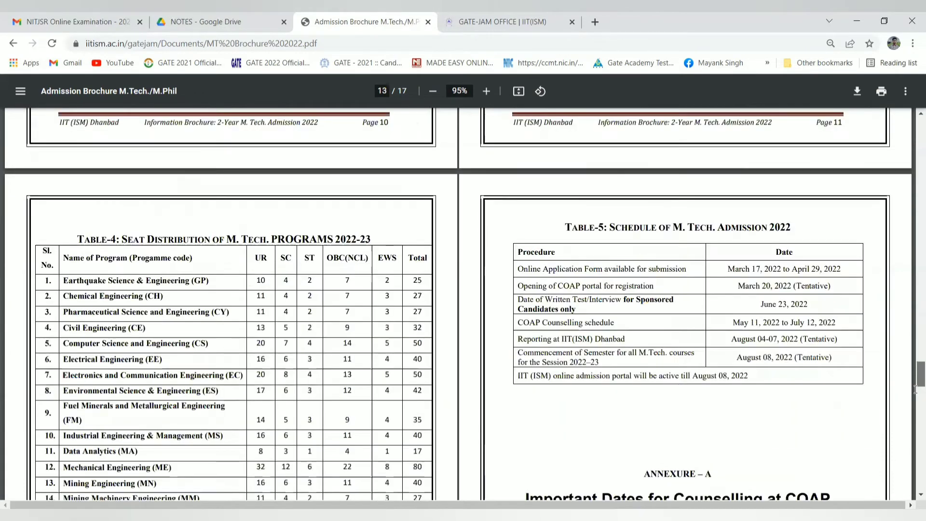
Step: Scroll to page 13 so Table-4's 596-seat distribution and Table-5 admission schedule are fully visible
scroll("down", 3)
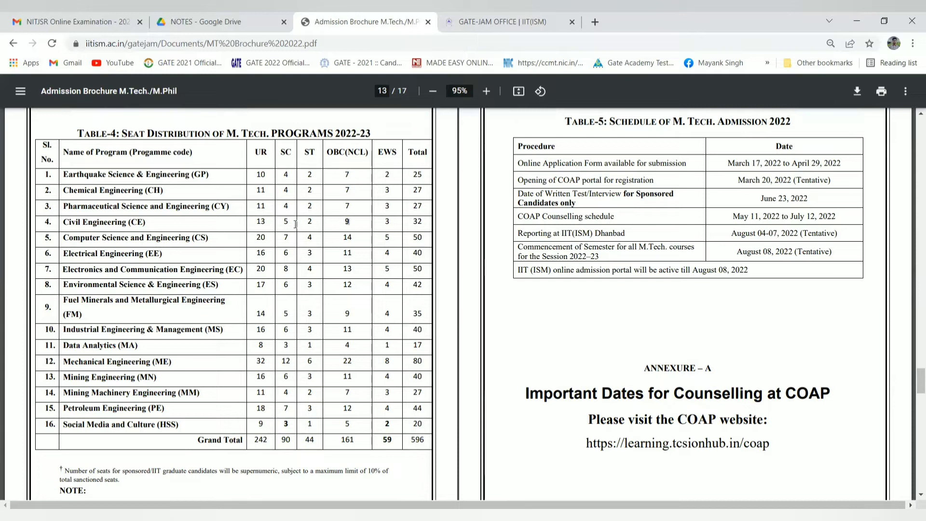
mouse_move(102, 252)
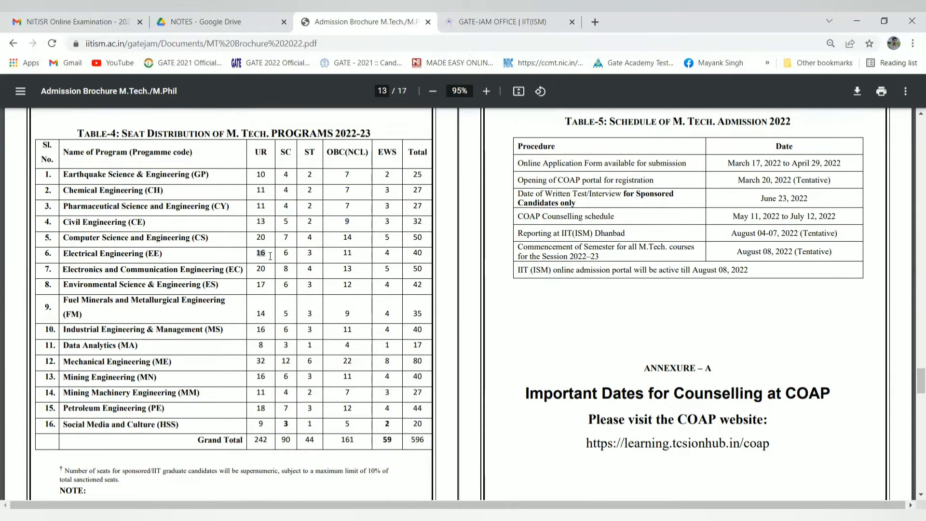
mouse_move(353, 251)
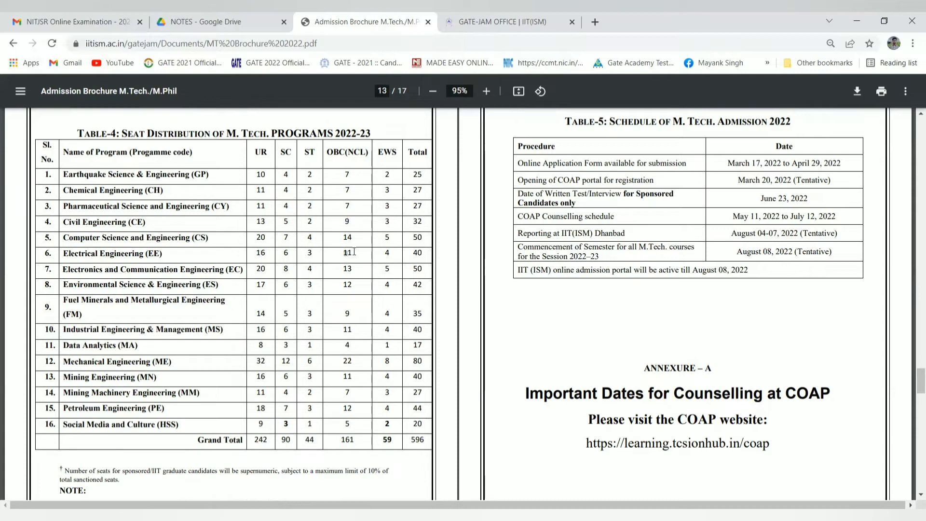